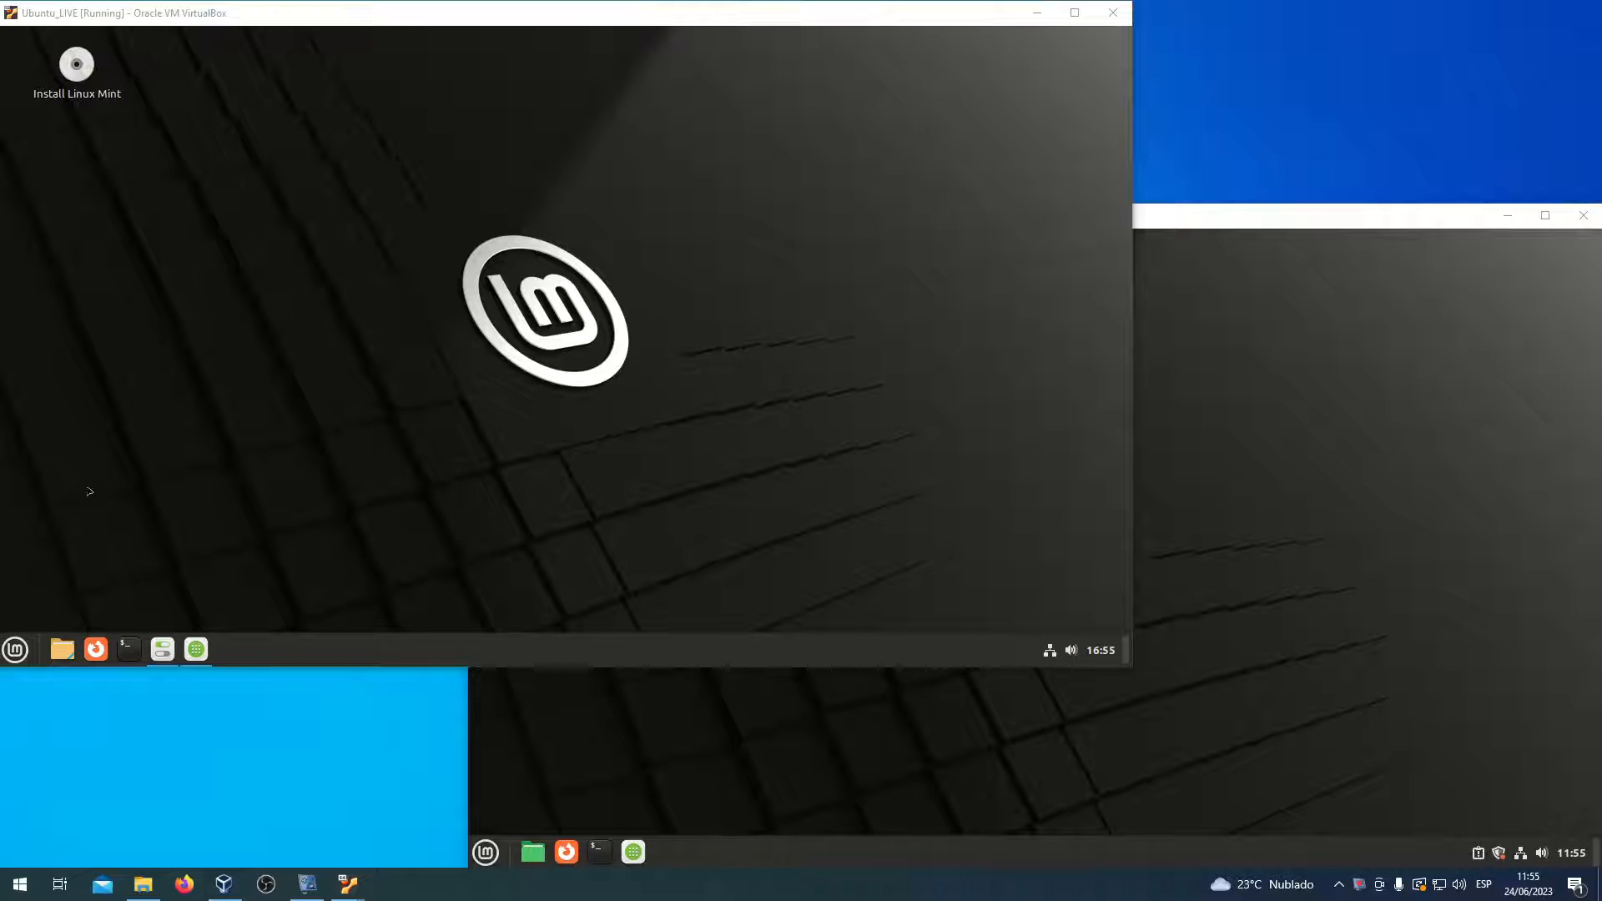
# Step: Browse the Mint 21.1 application menu, then focus the mint 21.2 VM window
pyautogui.click(15, 649)
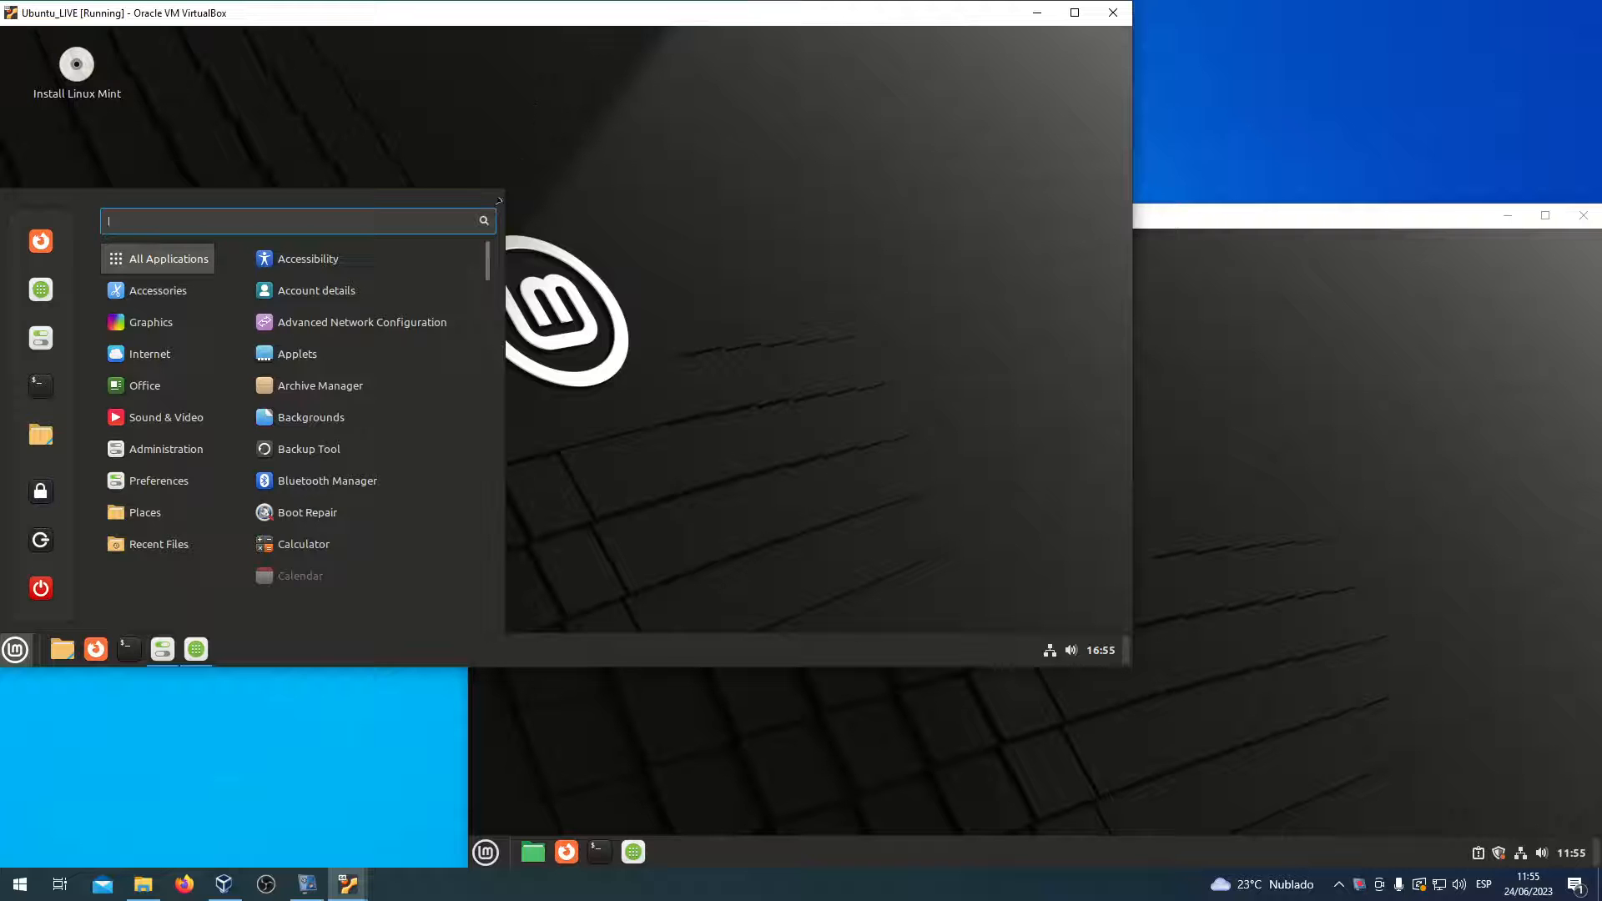
pyautogui.click(143, 386)
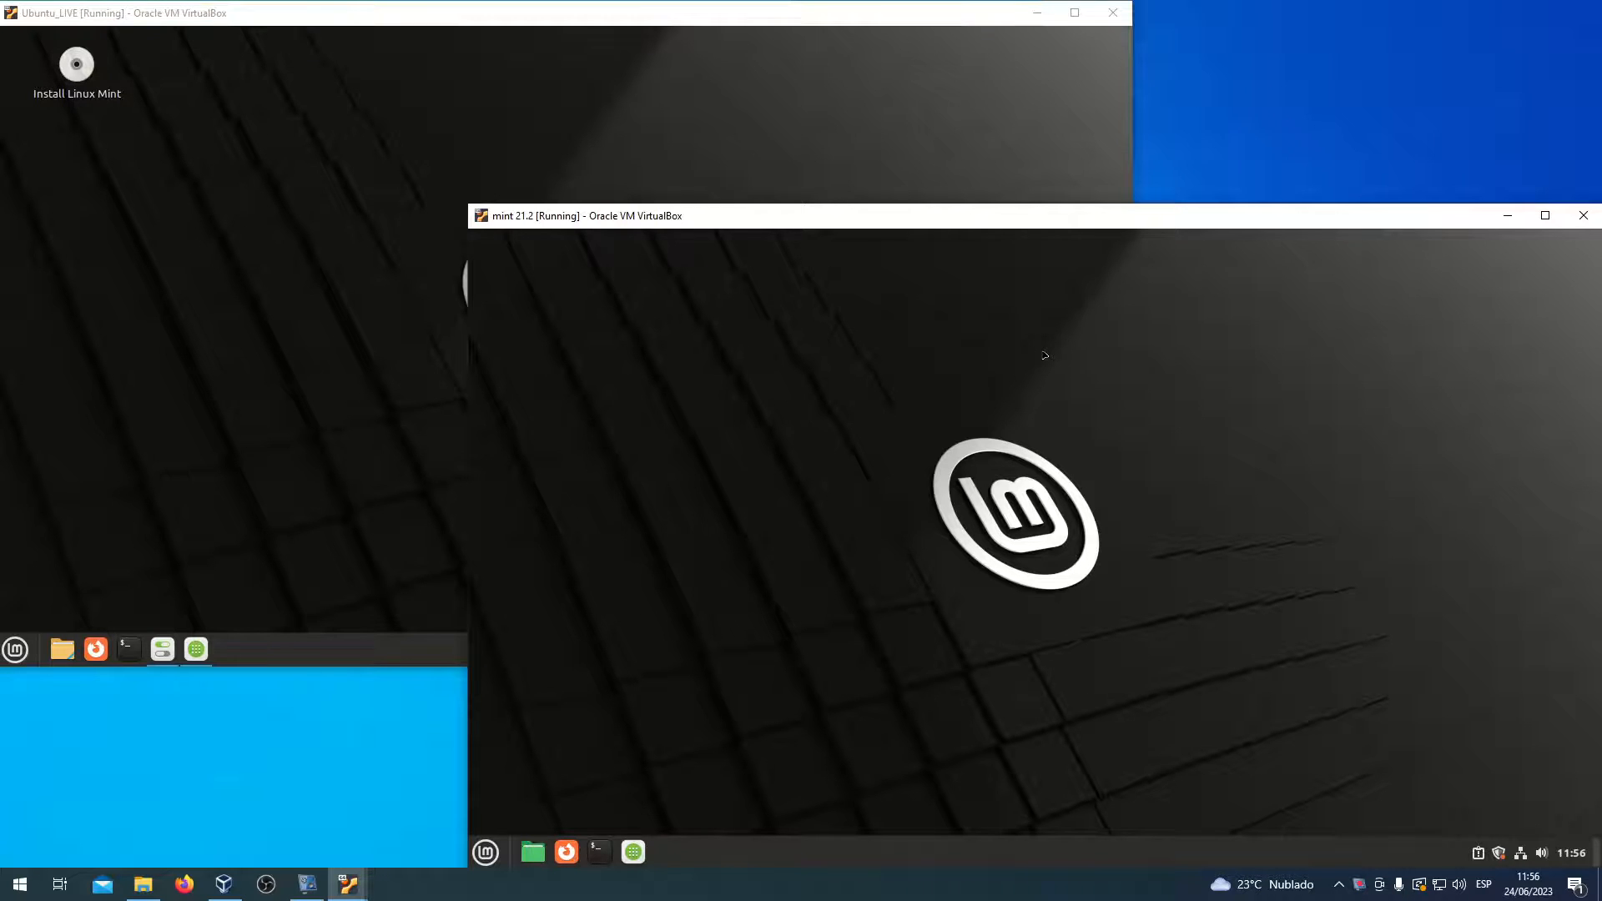
pyautogui.click(484, 851)
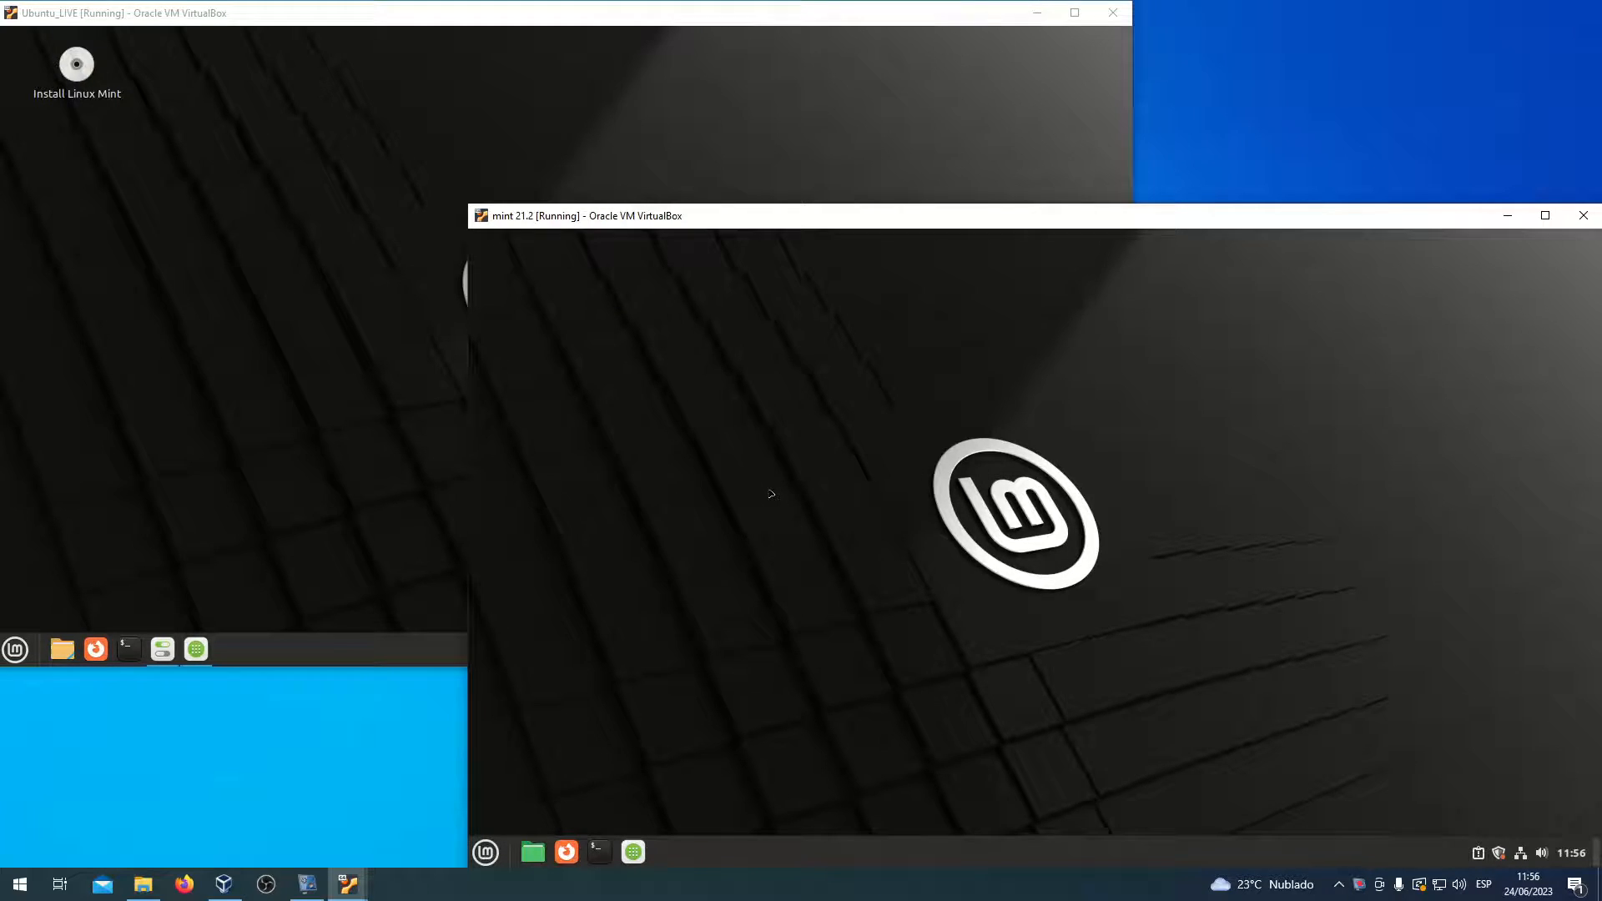
pyautogui.click(1354, 883)
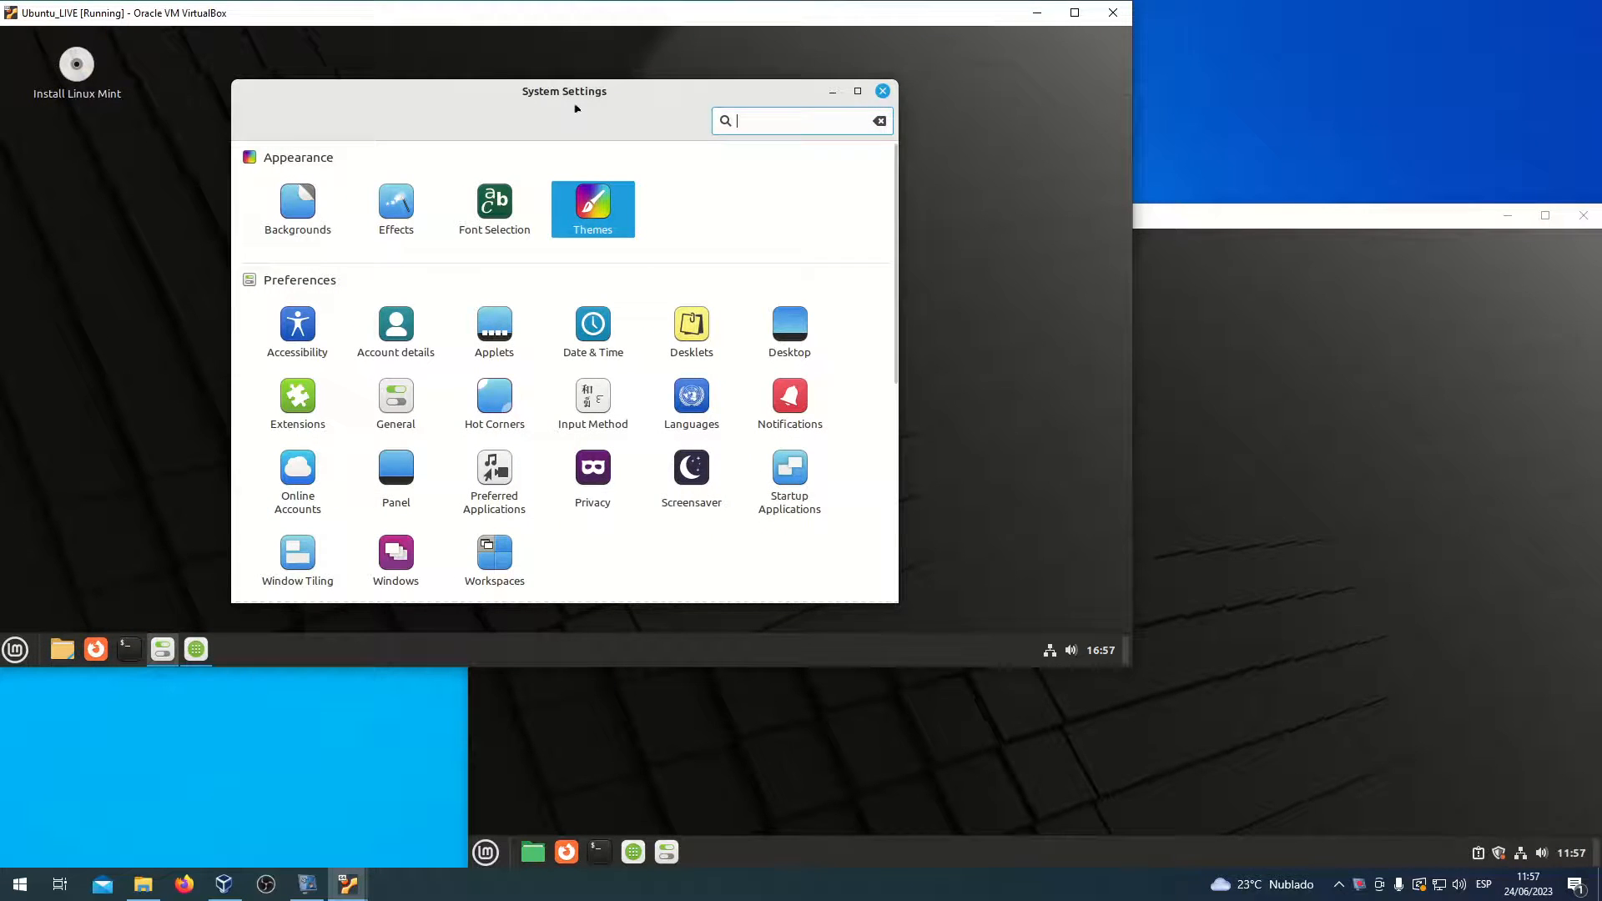
pyautogui.moveTo(578, 289)
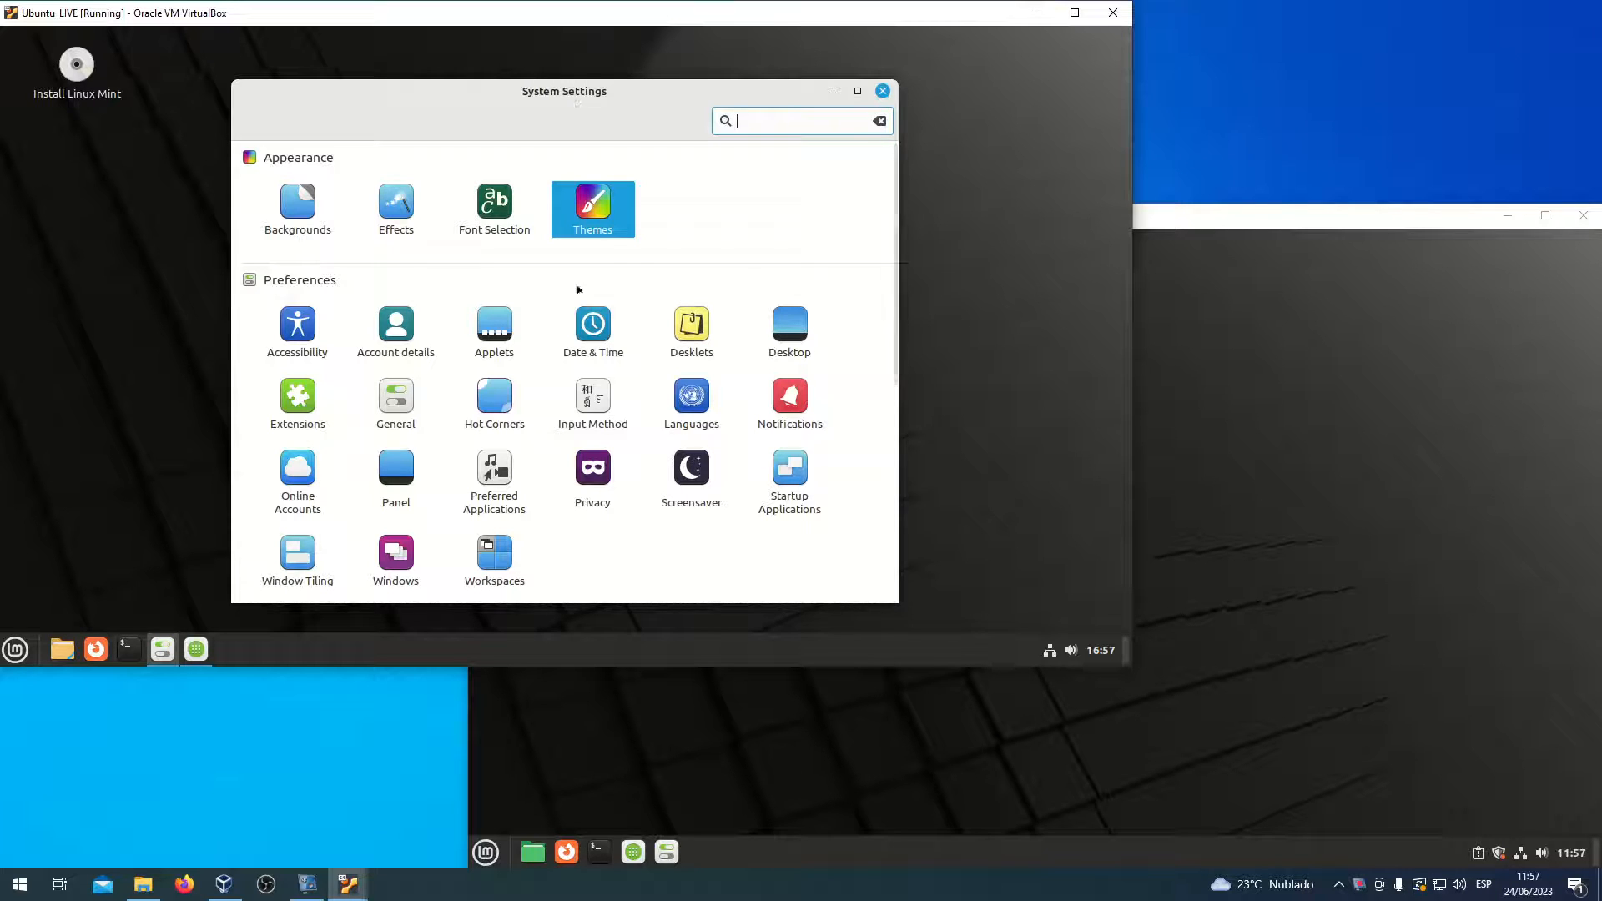
# Step: Show the Themes page in Mint 21.1's System Settings with its Mint-Y-Aqua styles
pyautogui.click(592, 209)
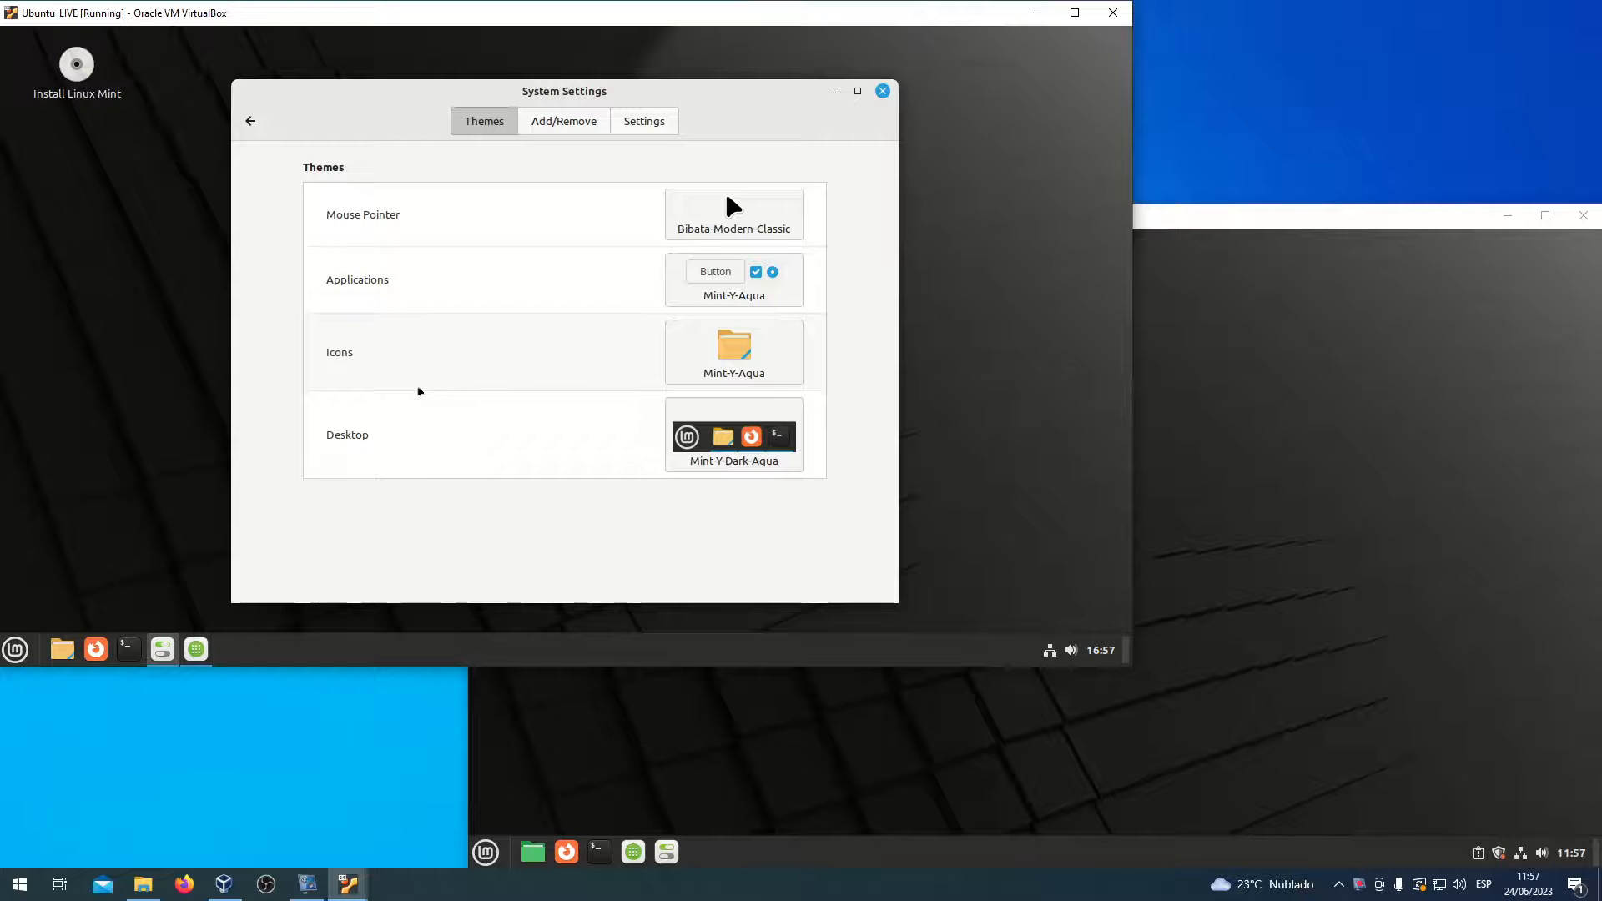
pyautogui.moveTo(1258, 480)
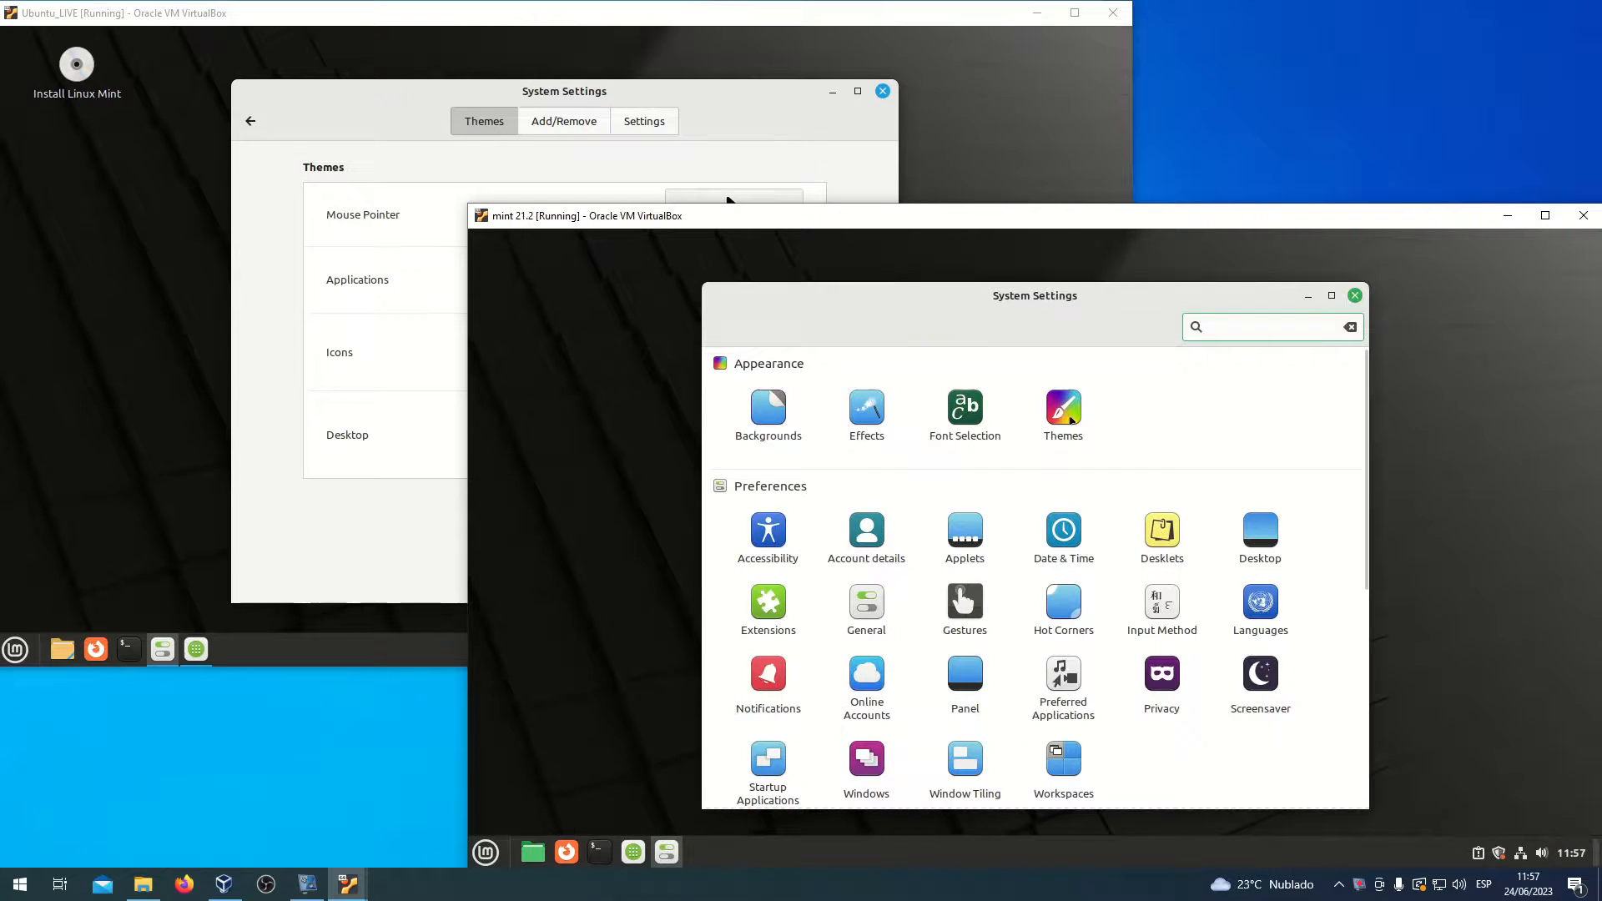
# Step: Show Mint 21.2's Themes page, try the Light/Dark appearance, then restore Mixed with green Mint-Y
pyautogui.click(1063, 415)
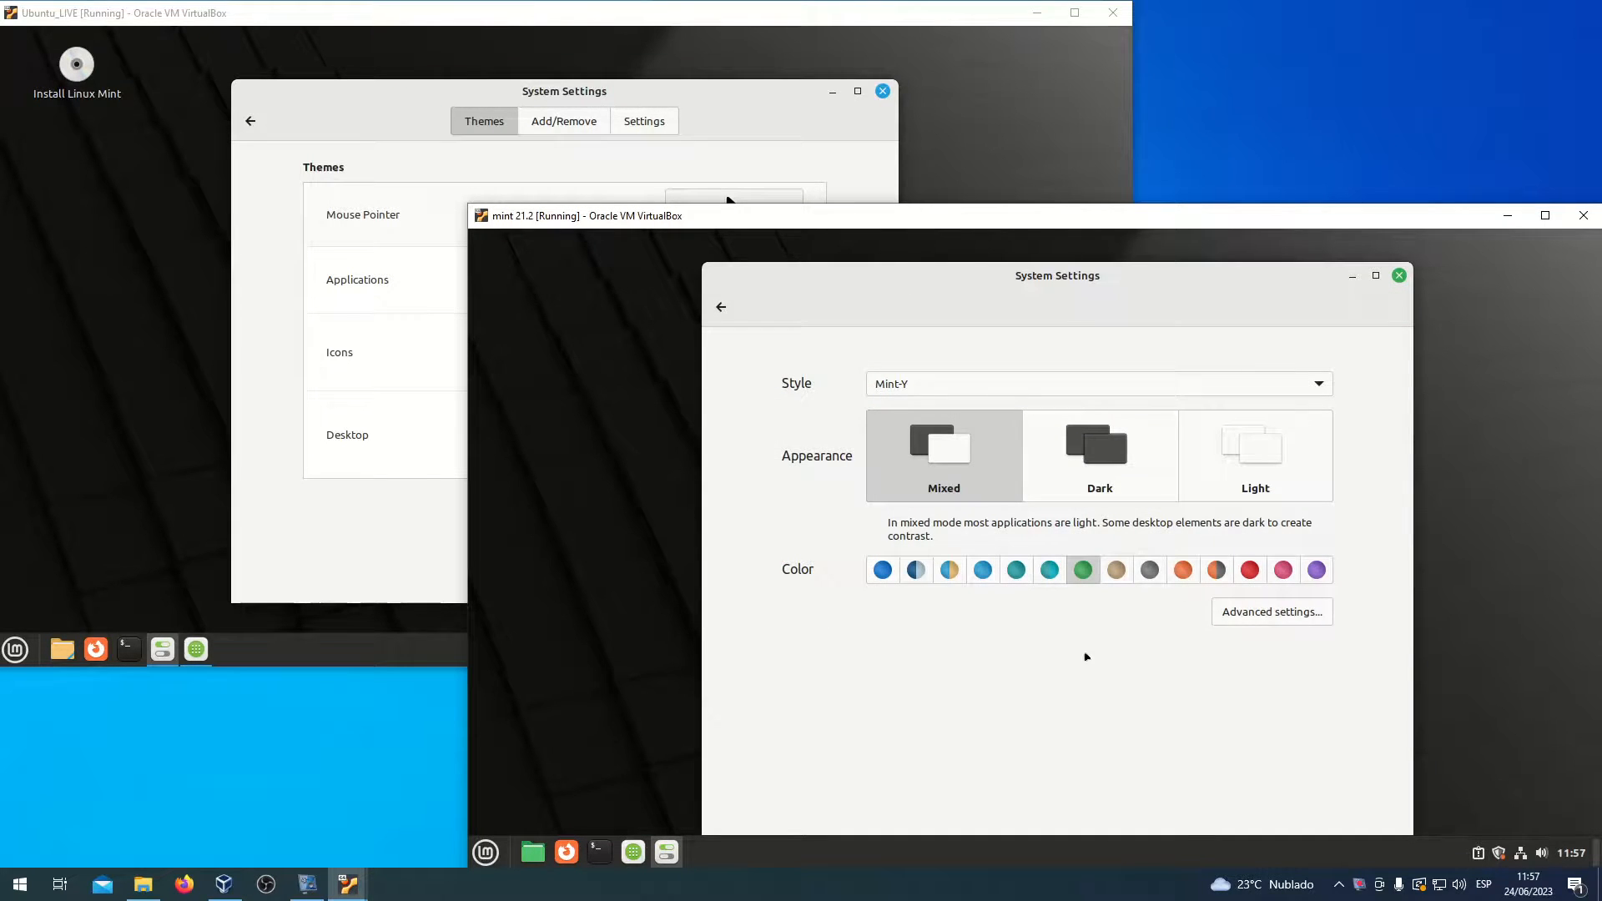
pyautogui.moveTo(1085, 698)
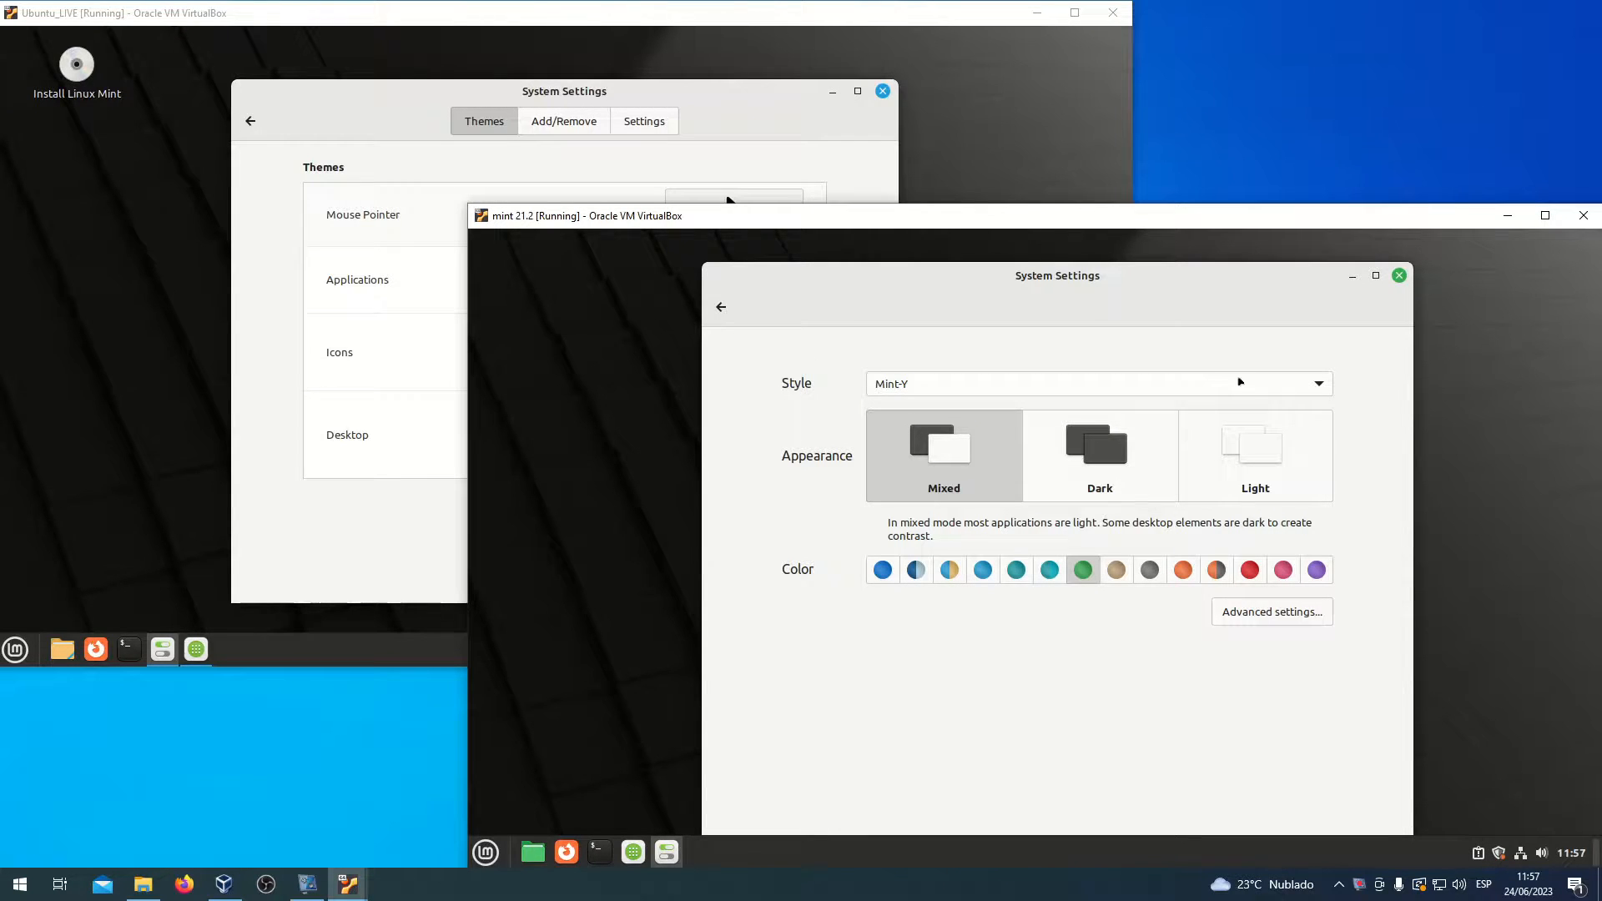
pyautogui.moveTo(1036, 383)
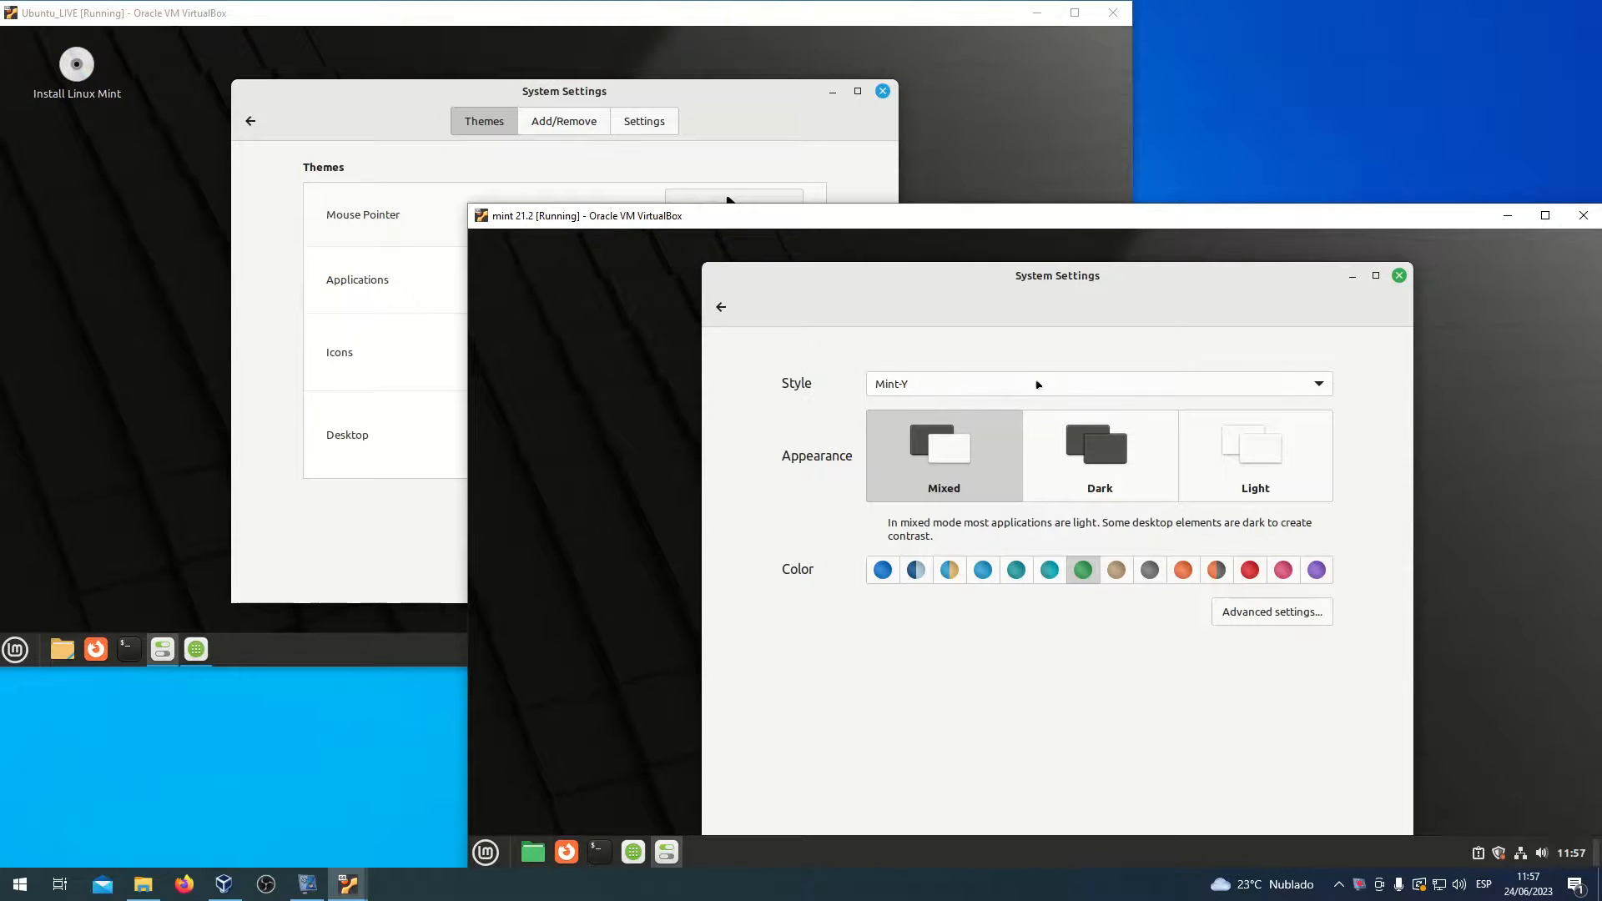
pyautogui.moveTo(966, 400)
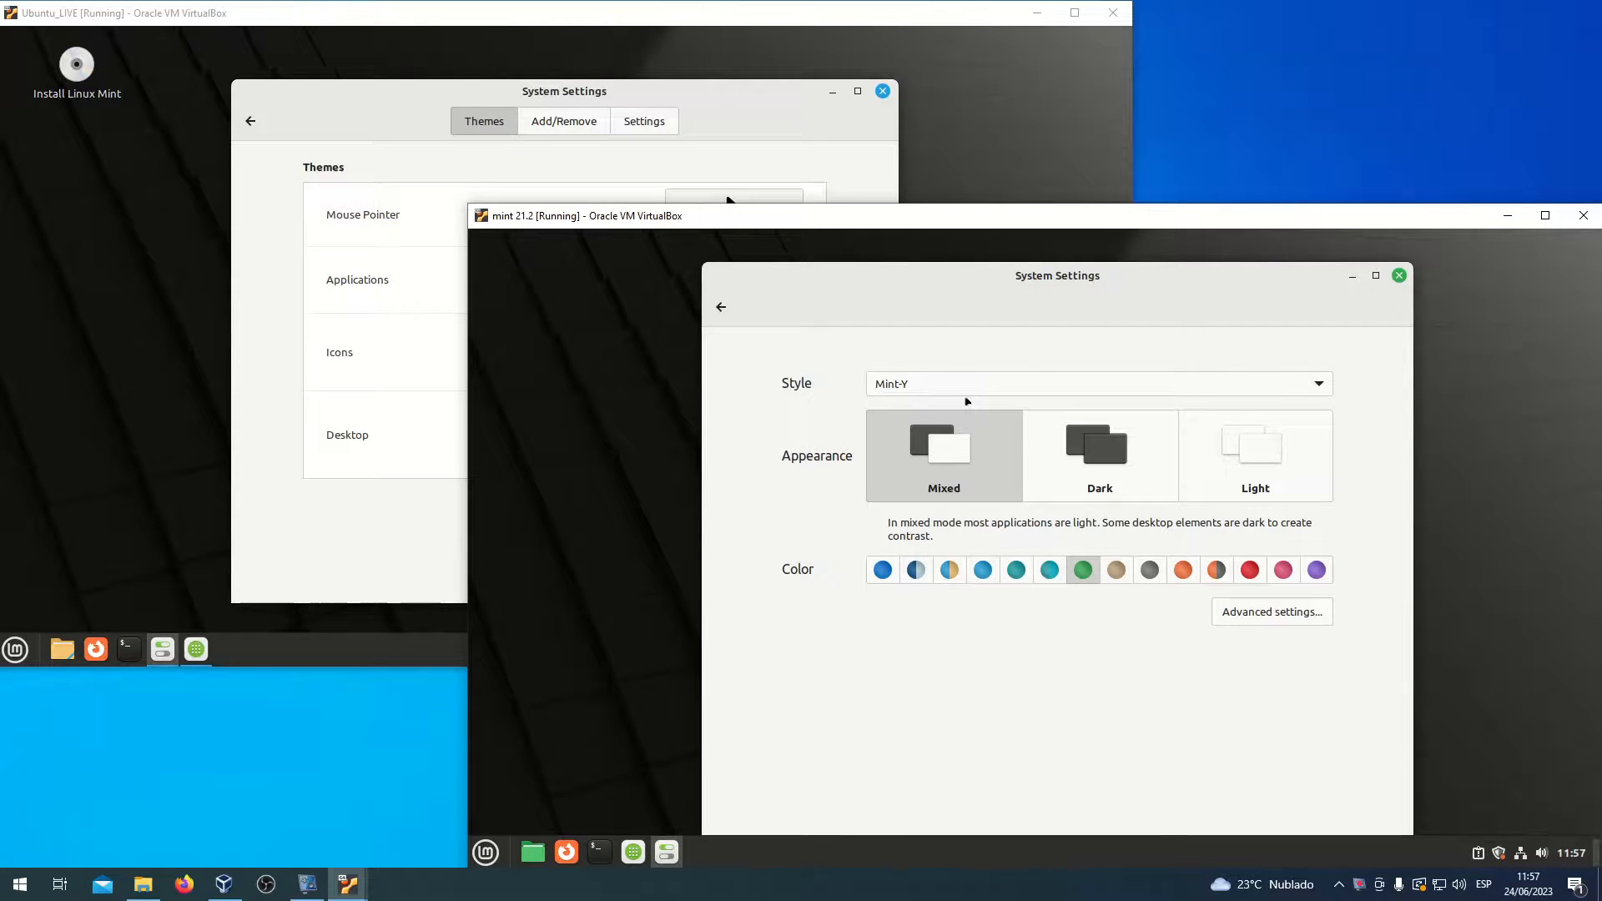
pyautogui.moveTo(1086, 525)
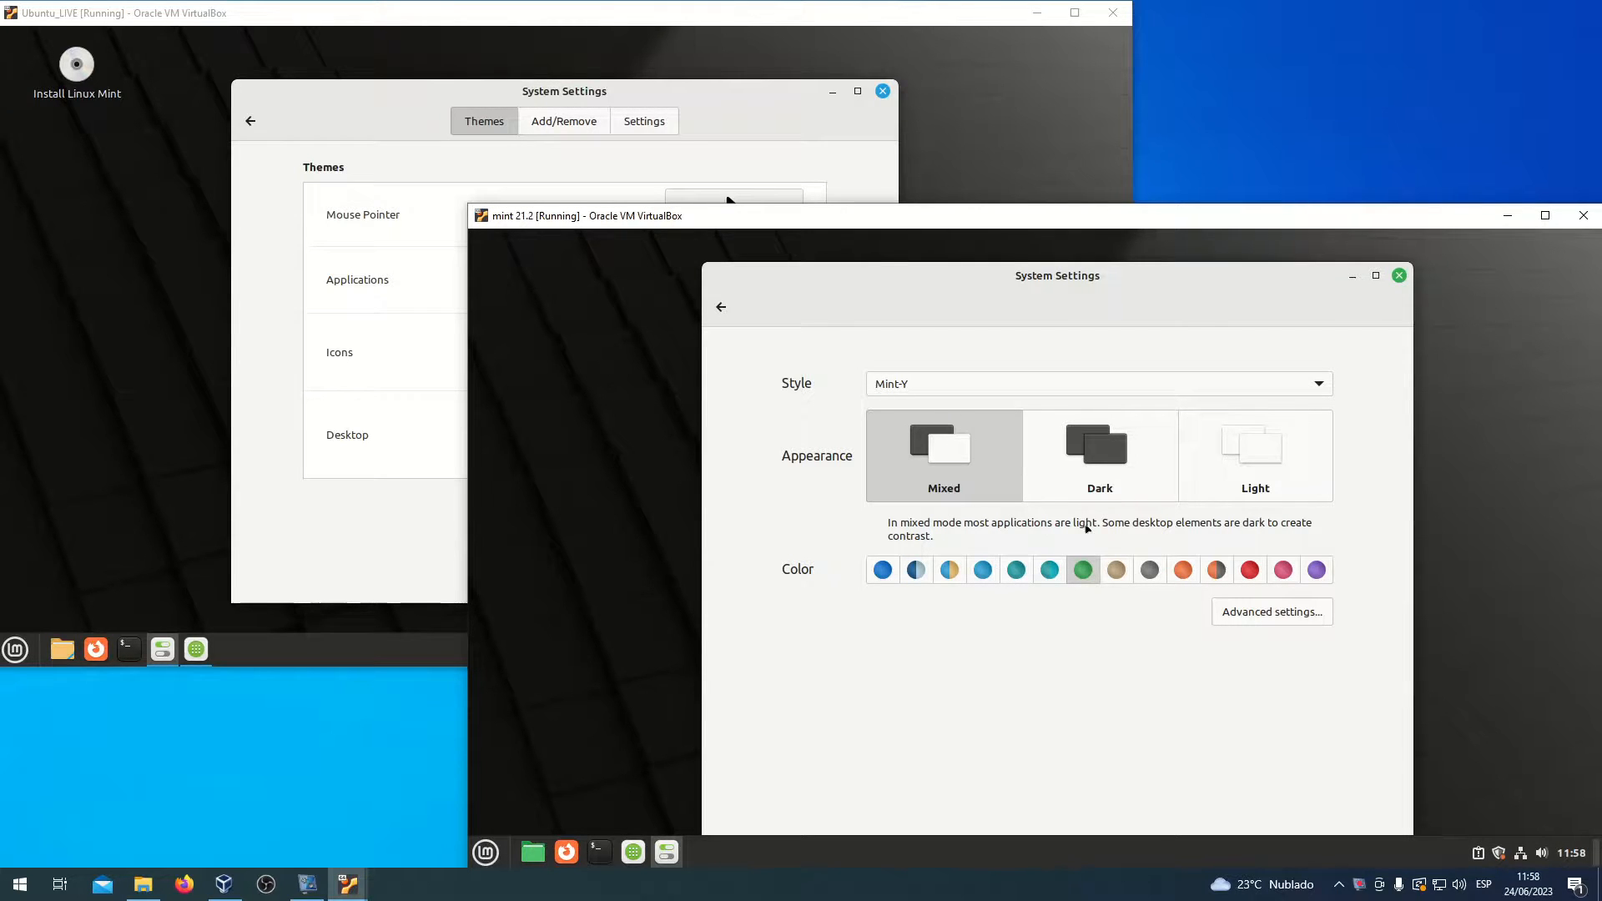
pyautogui.moveTo(1000, 482)
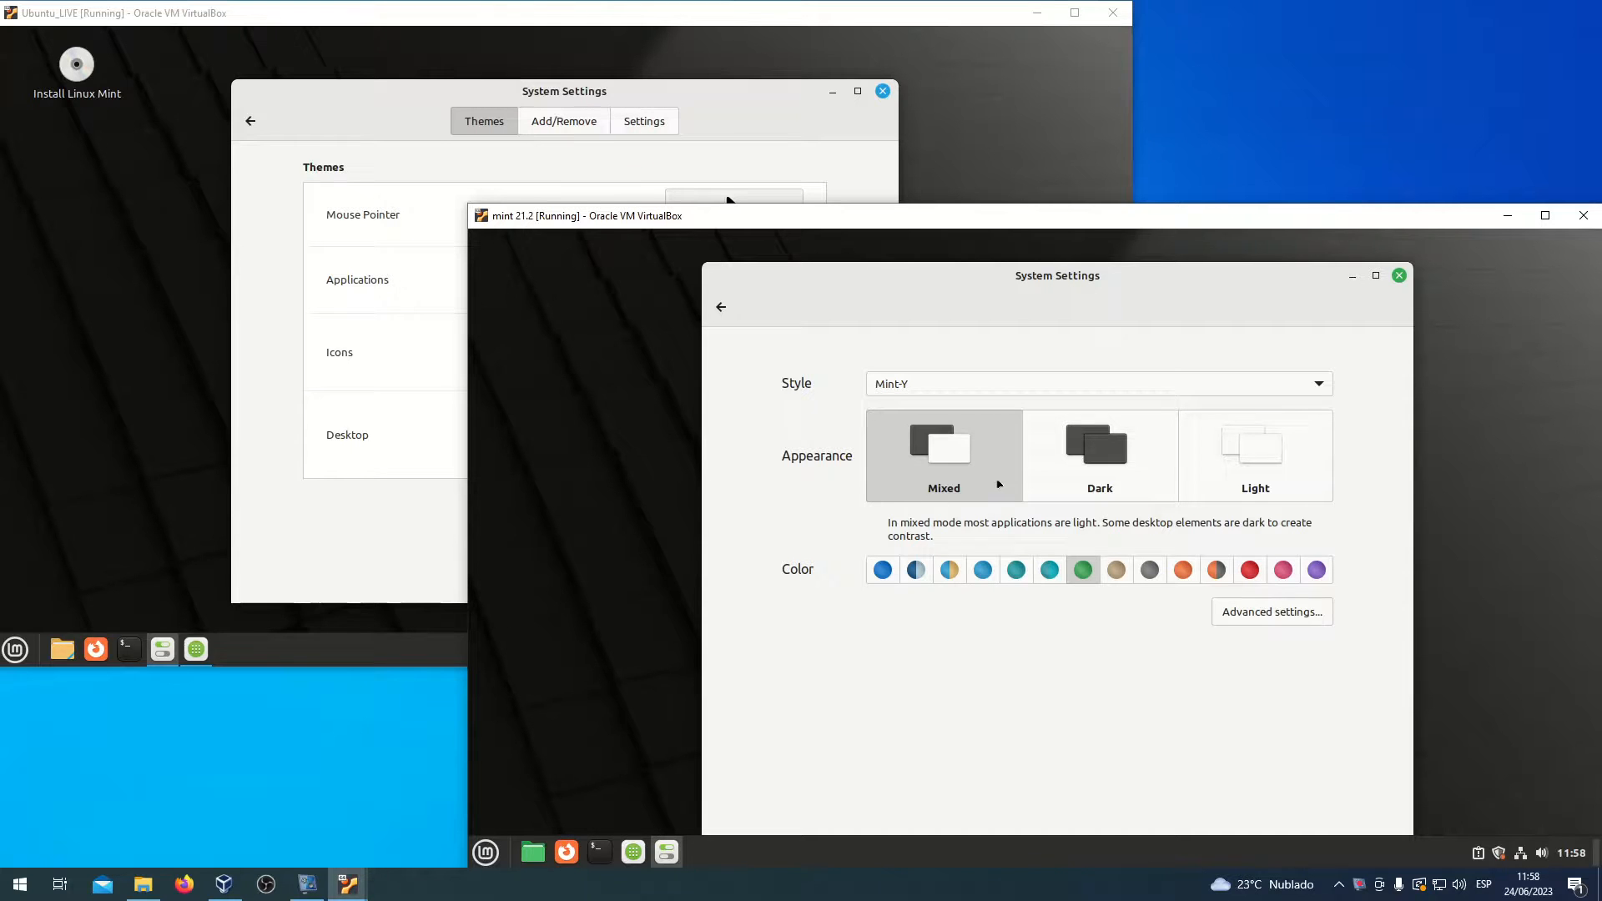
pyautogui.click(1099, 454)
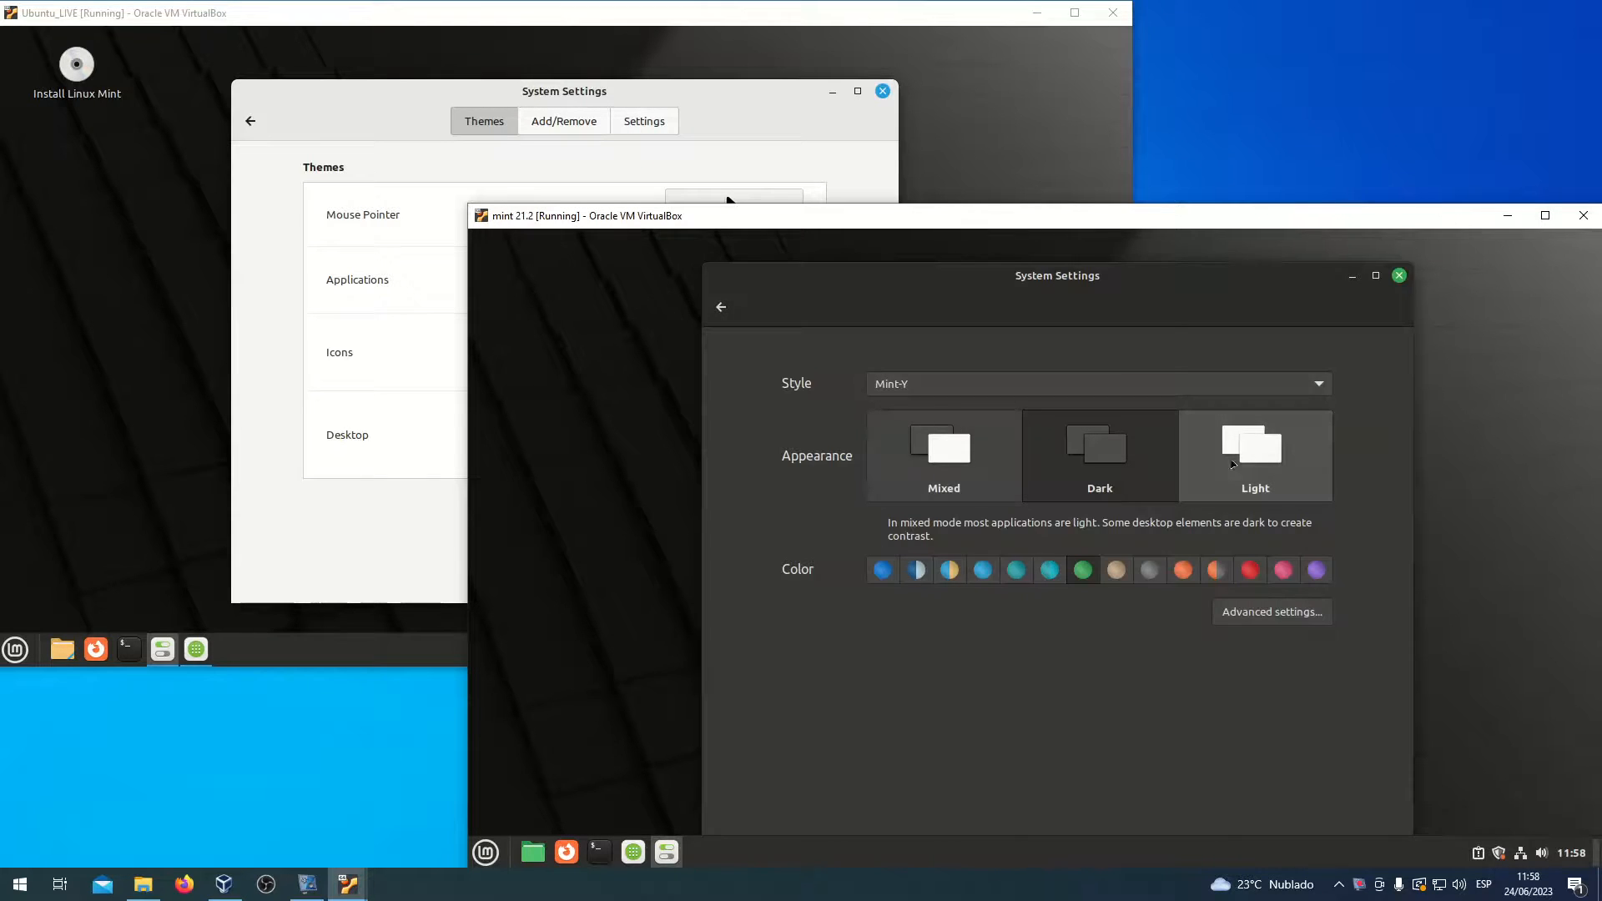
pyautogui.click(941, 455)
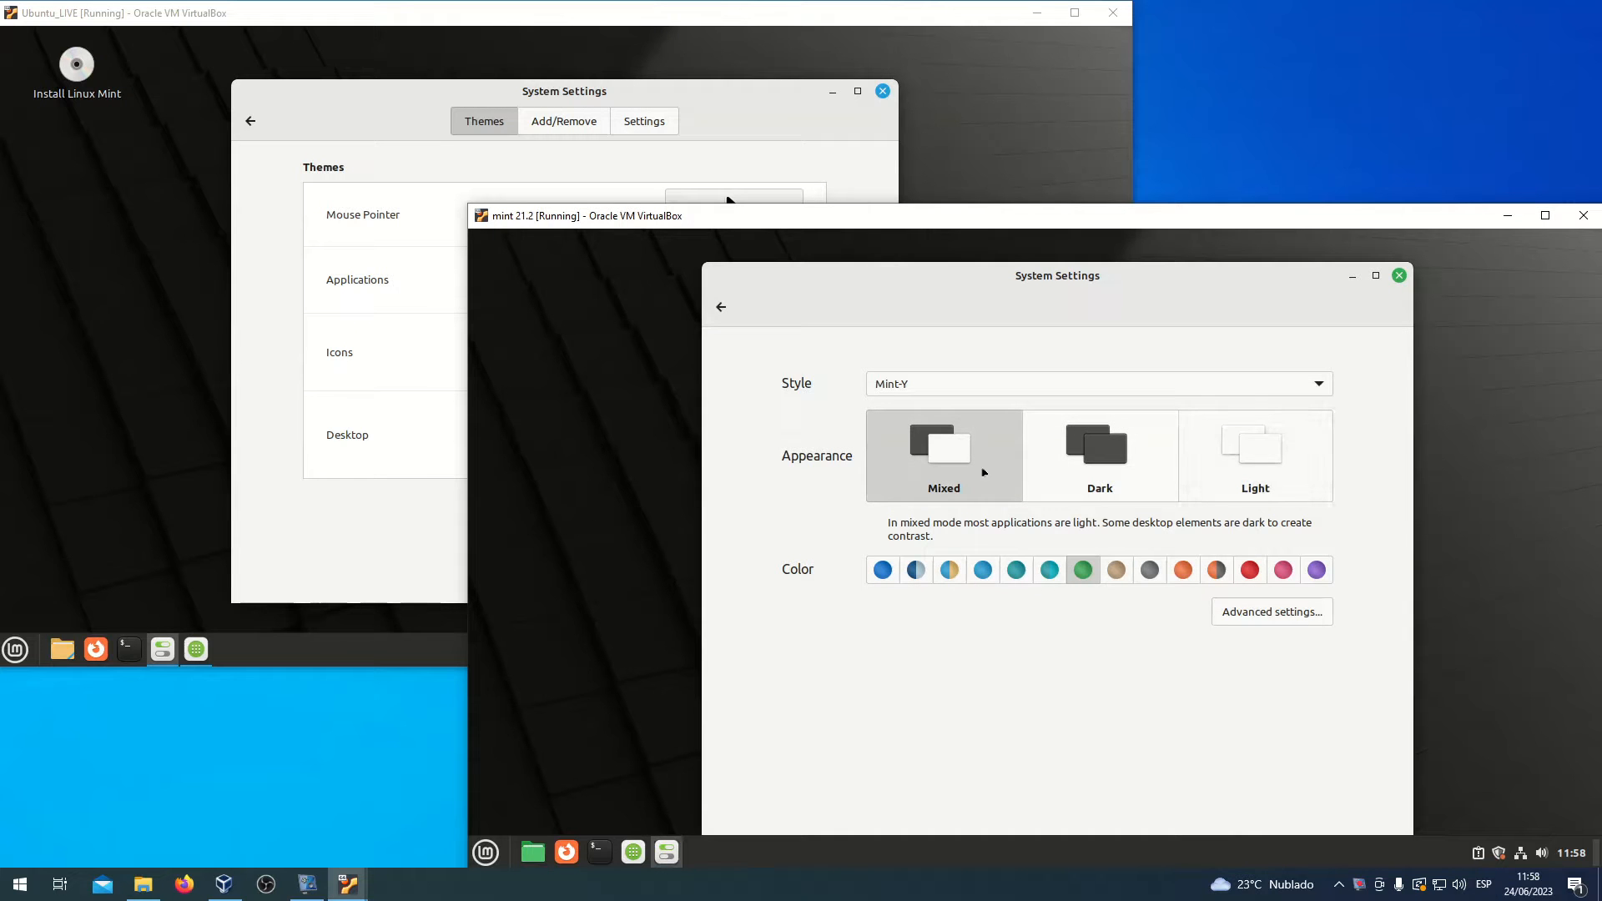
pyautogui.moveTo(1358, 881)
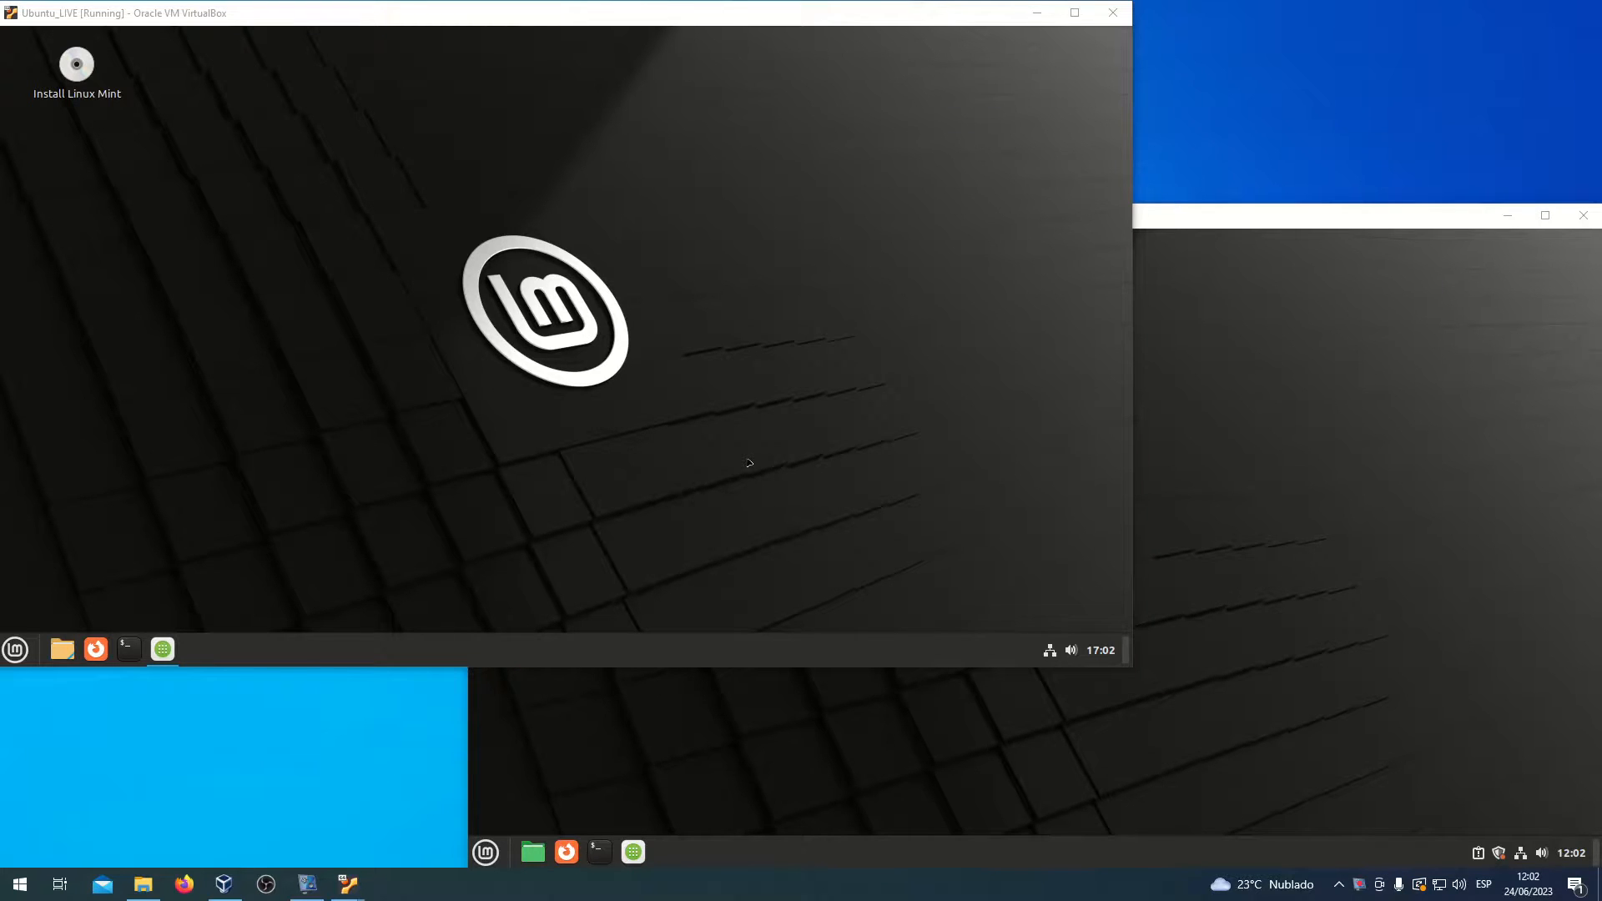
pyautogui.moveTo(595, 355)
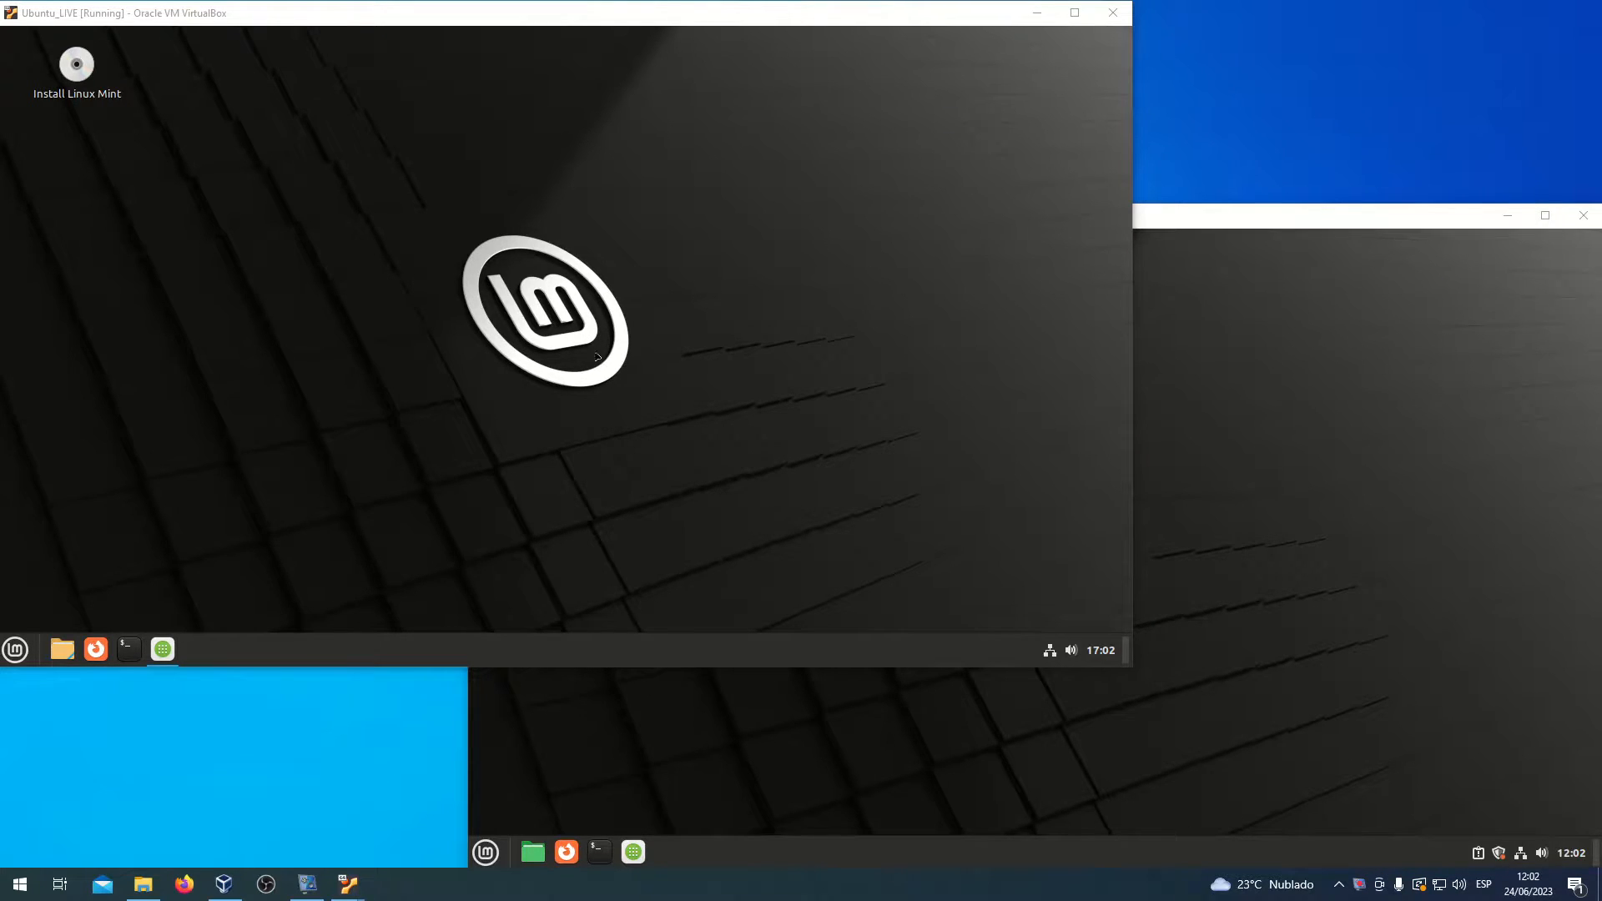
# Step: Launch Mint 21.1's Software Manager, scroll its featured applications and return to the home page
pyautogui.click(162, 649)
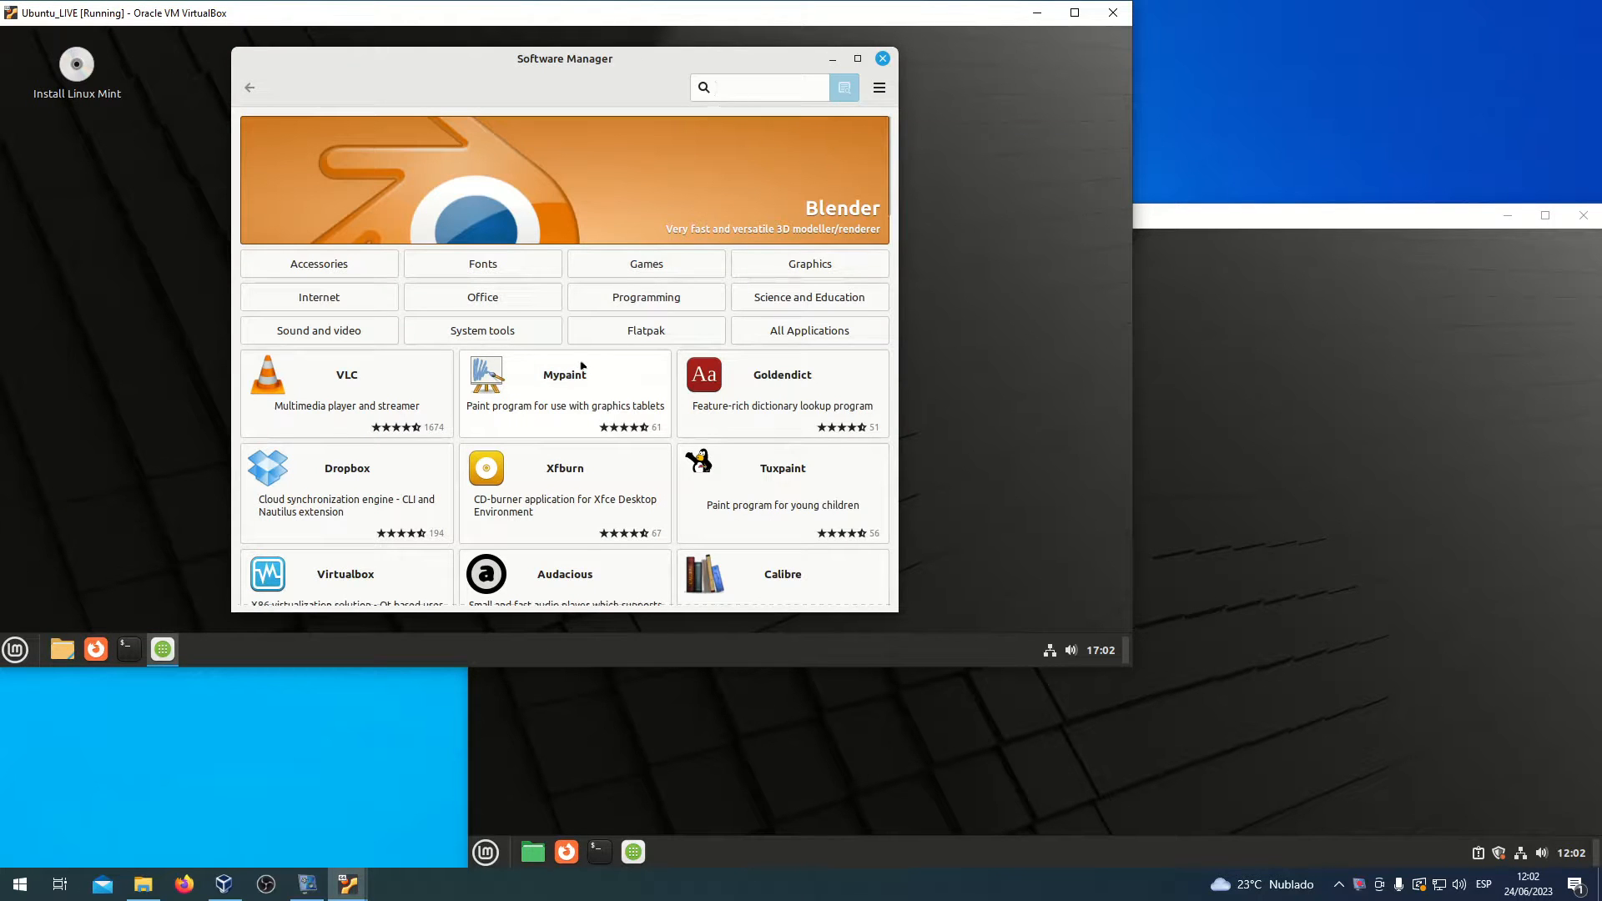
pyautogui.click(761, 86)
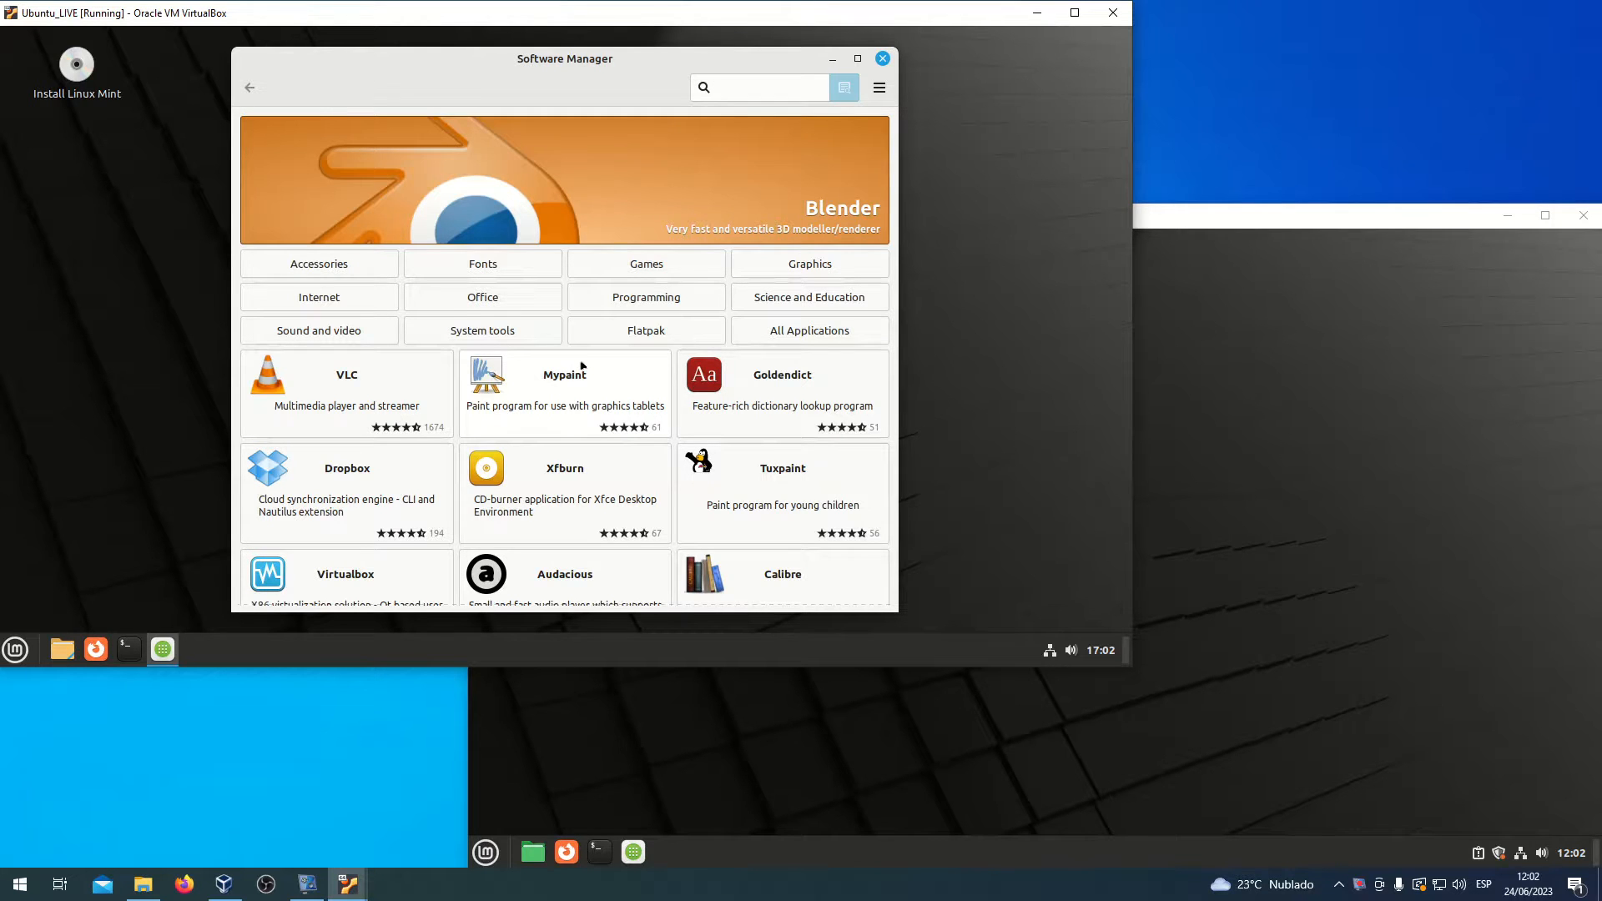
pyautogui.scroll(-3)
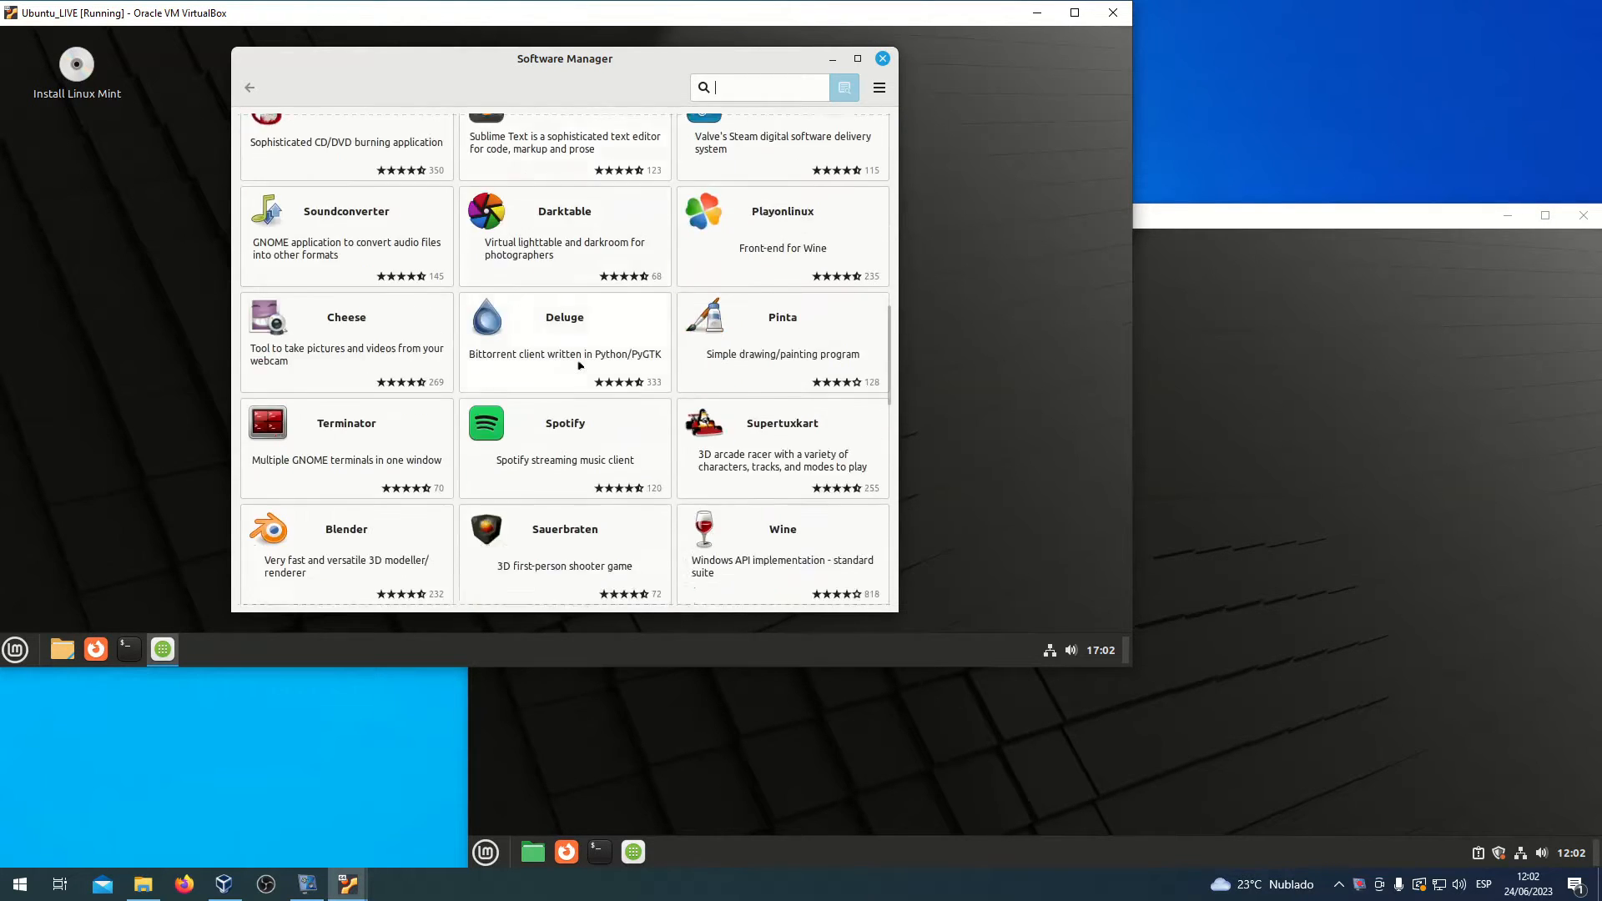
pyautogui.scroll(-3)
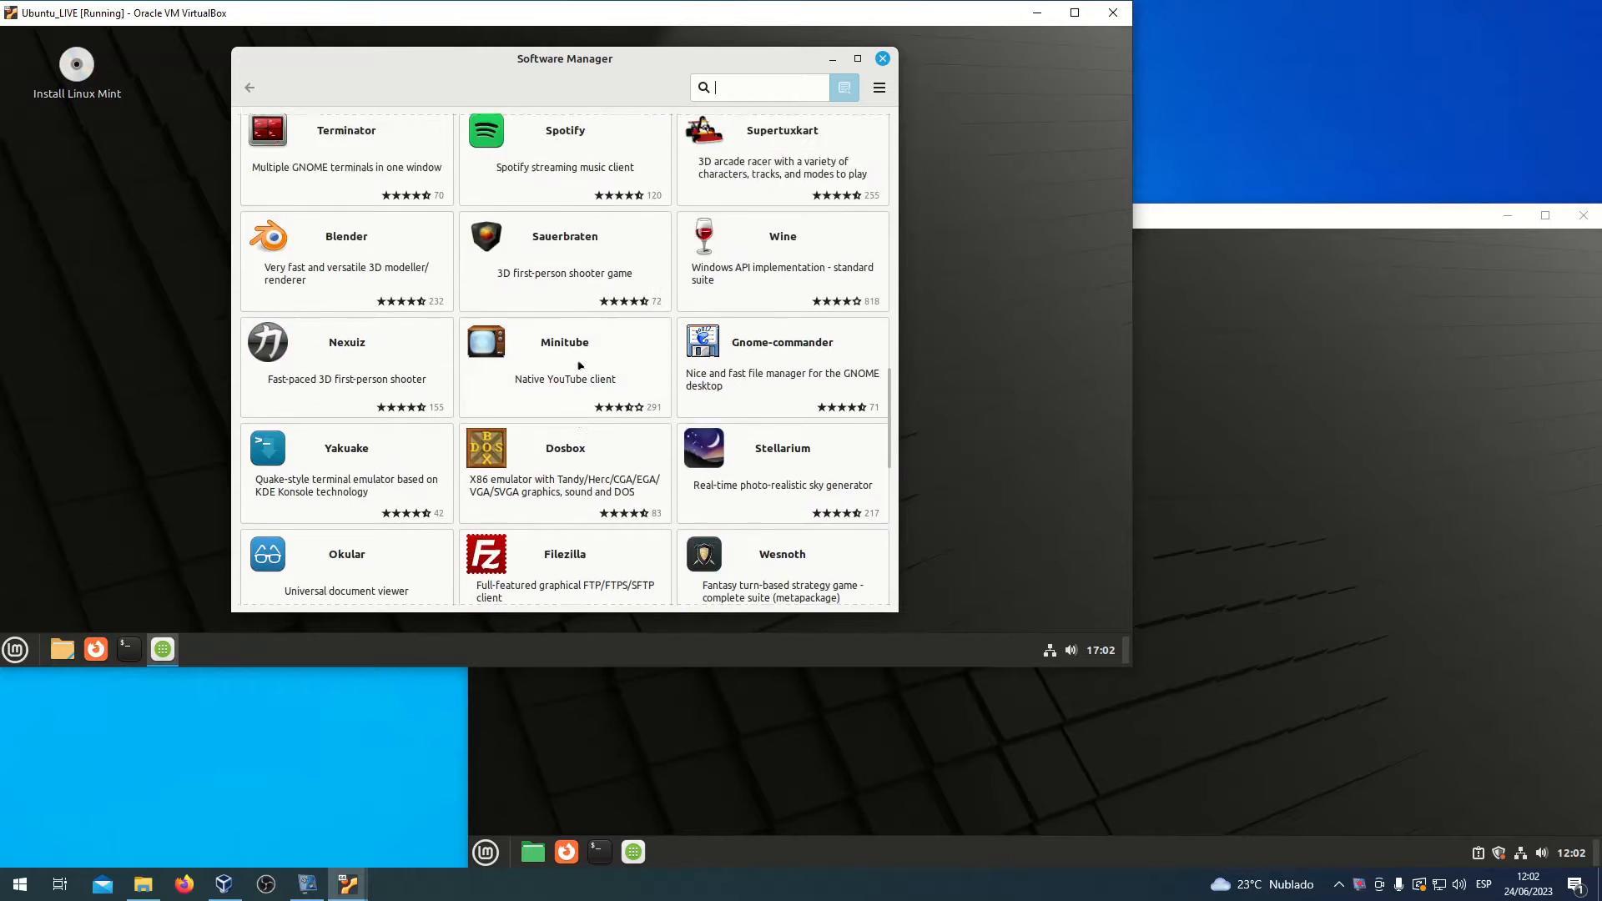
pyautogui.click(249, 87)
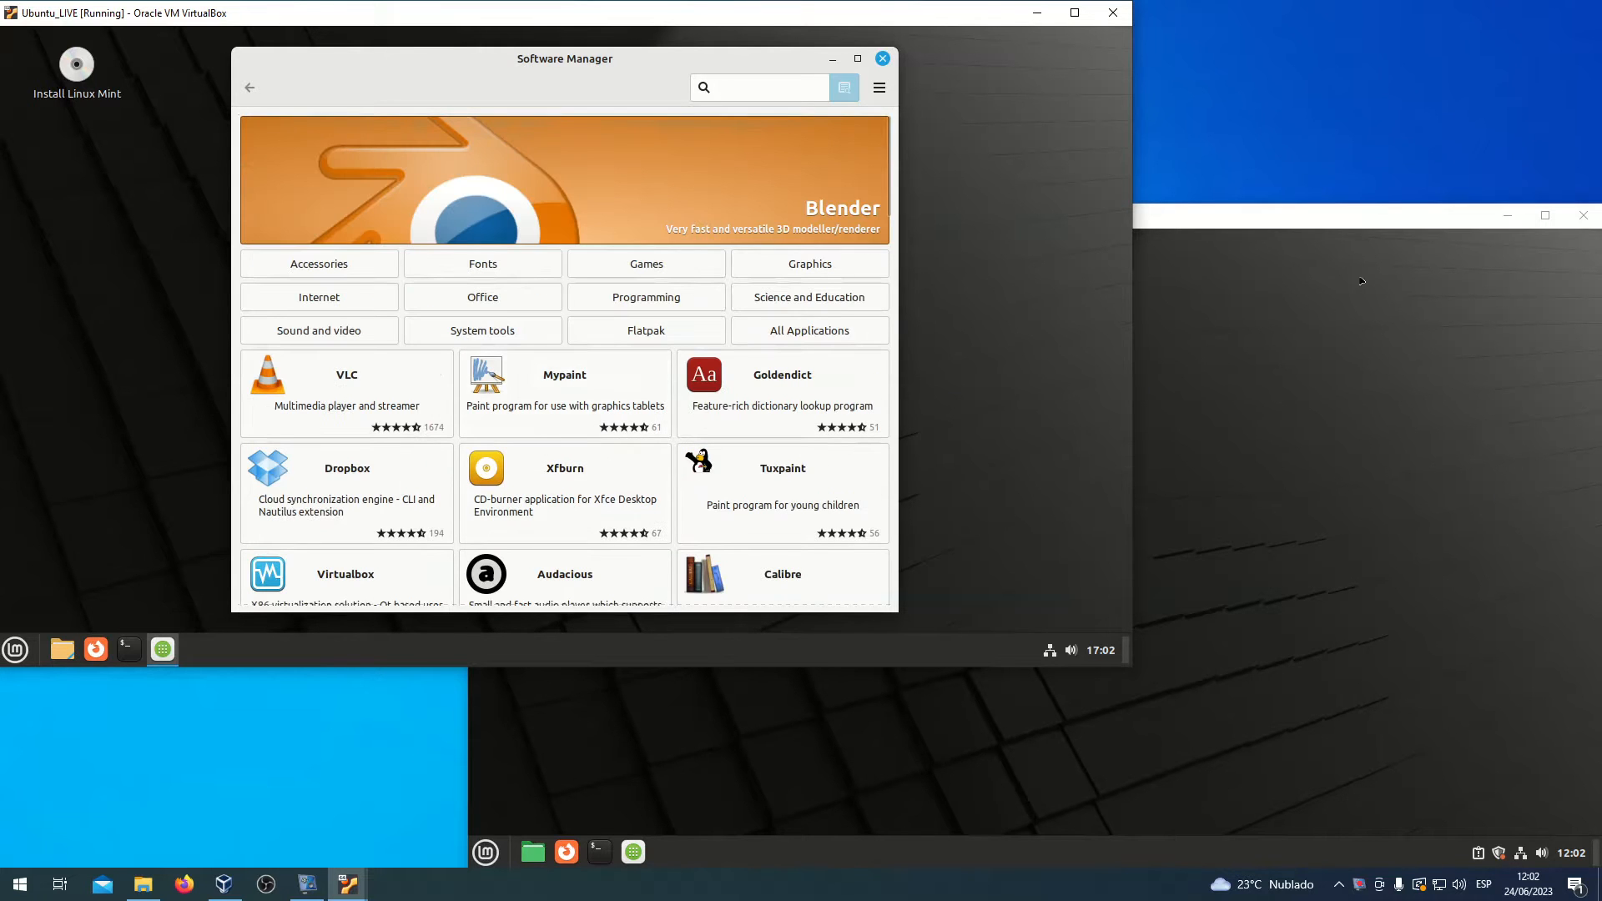
pyautogui.click(756, 86)
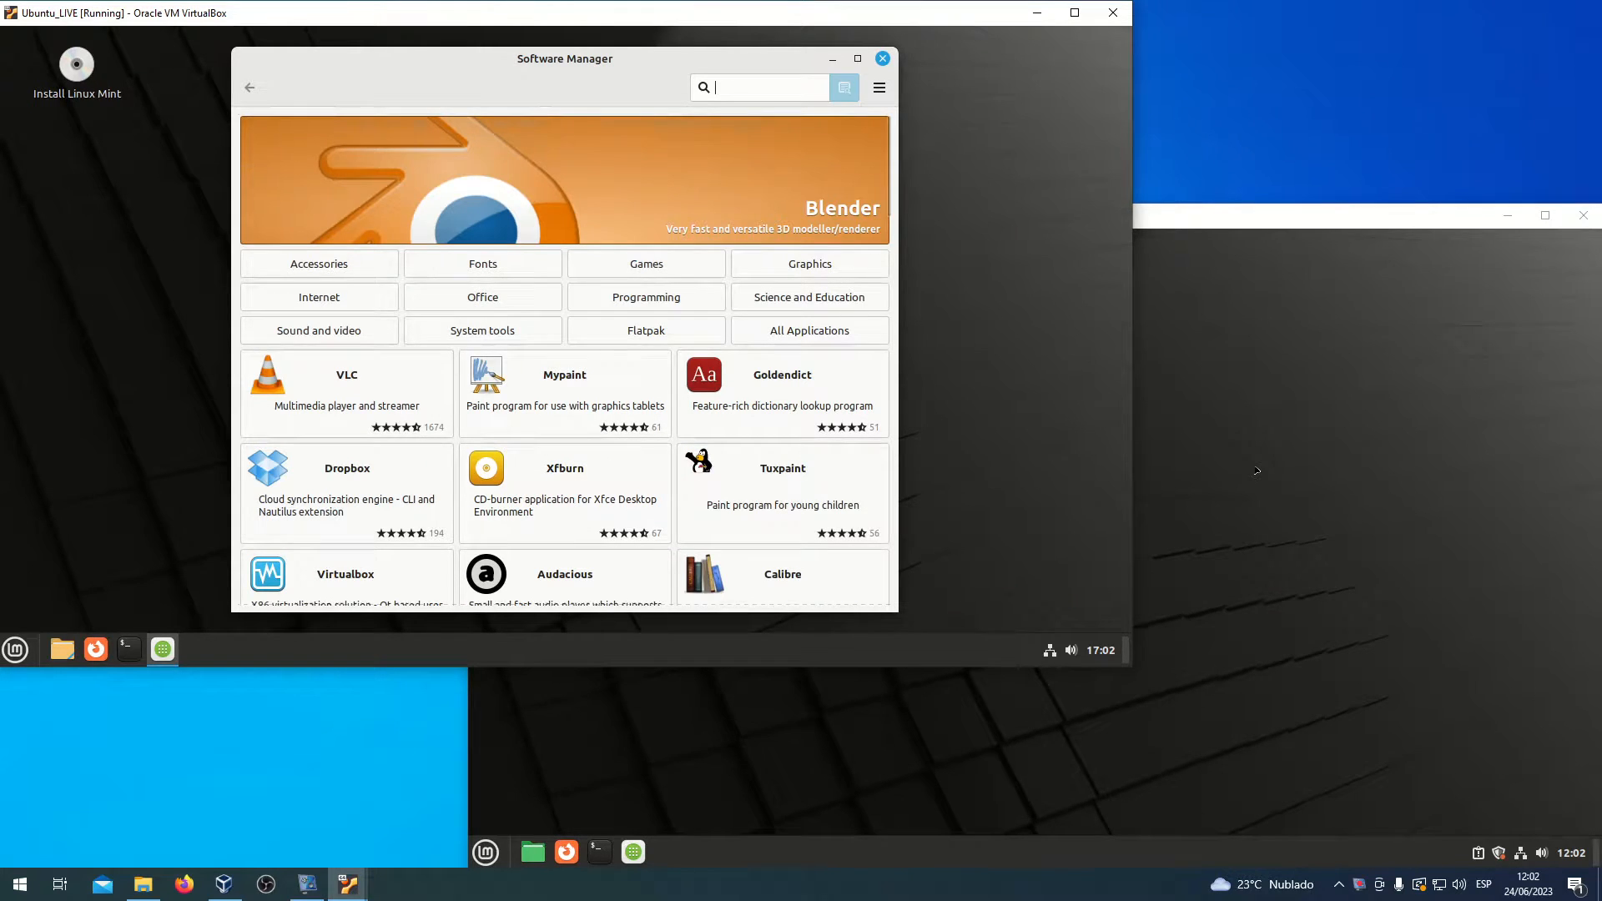